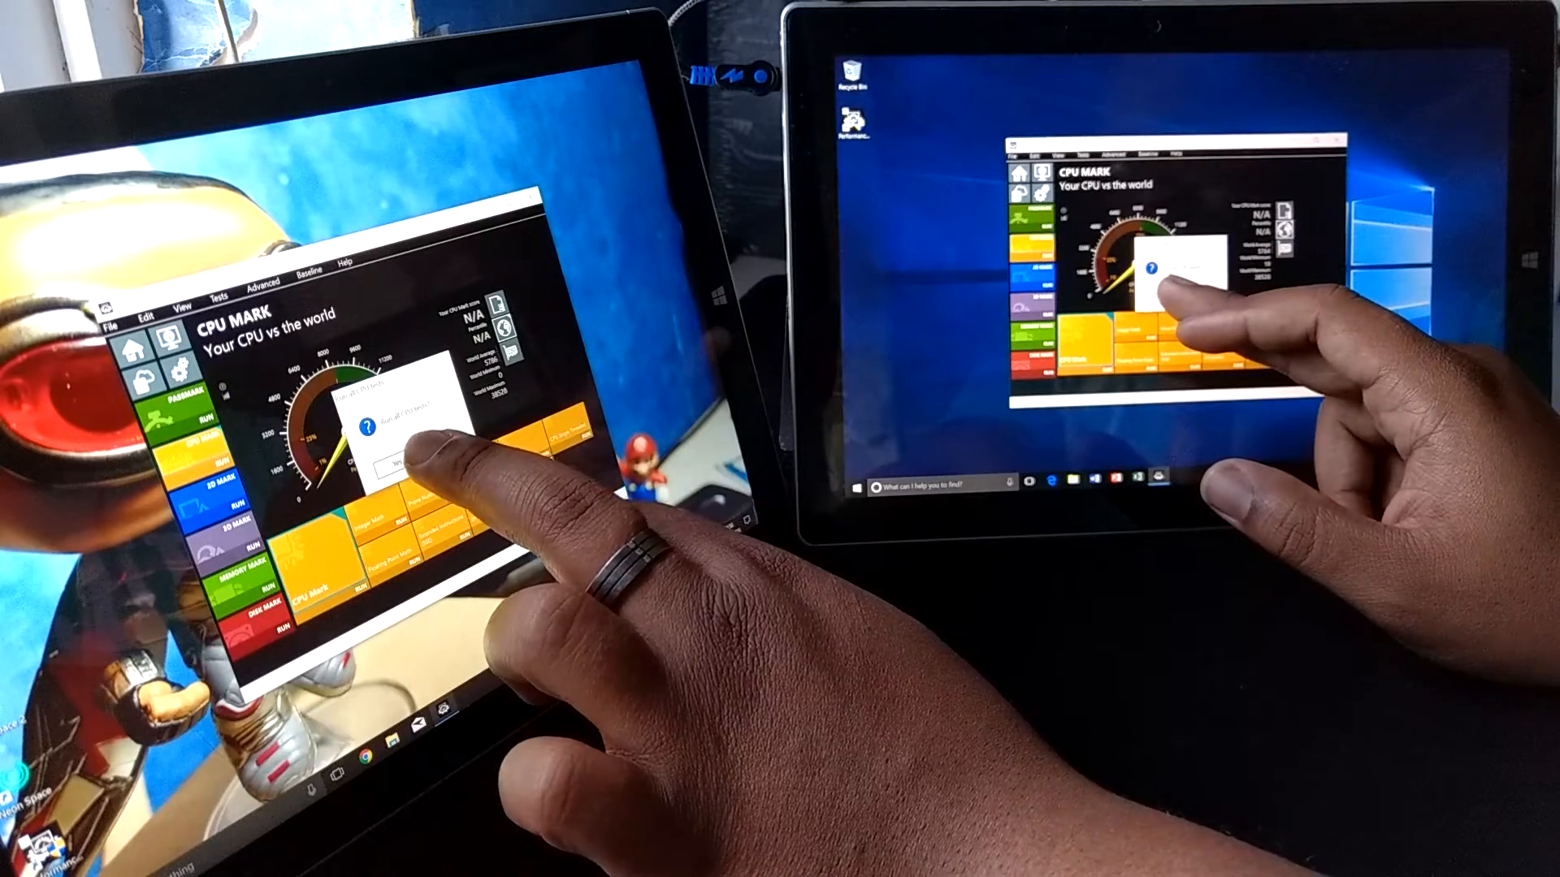
- Confirm Yes to run all CPU tests, starting the CPU Mark benchmark
click(383, 464)
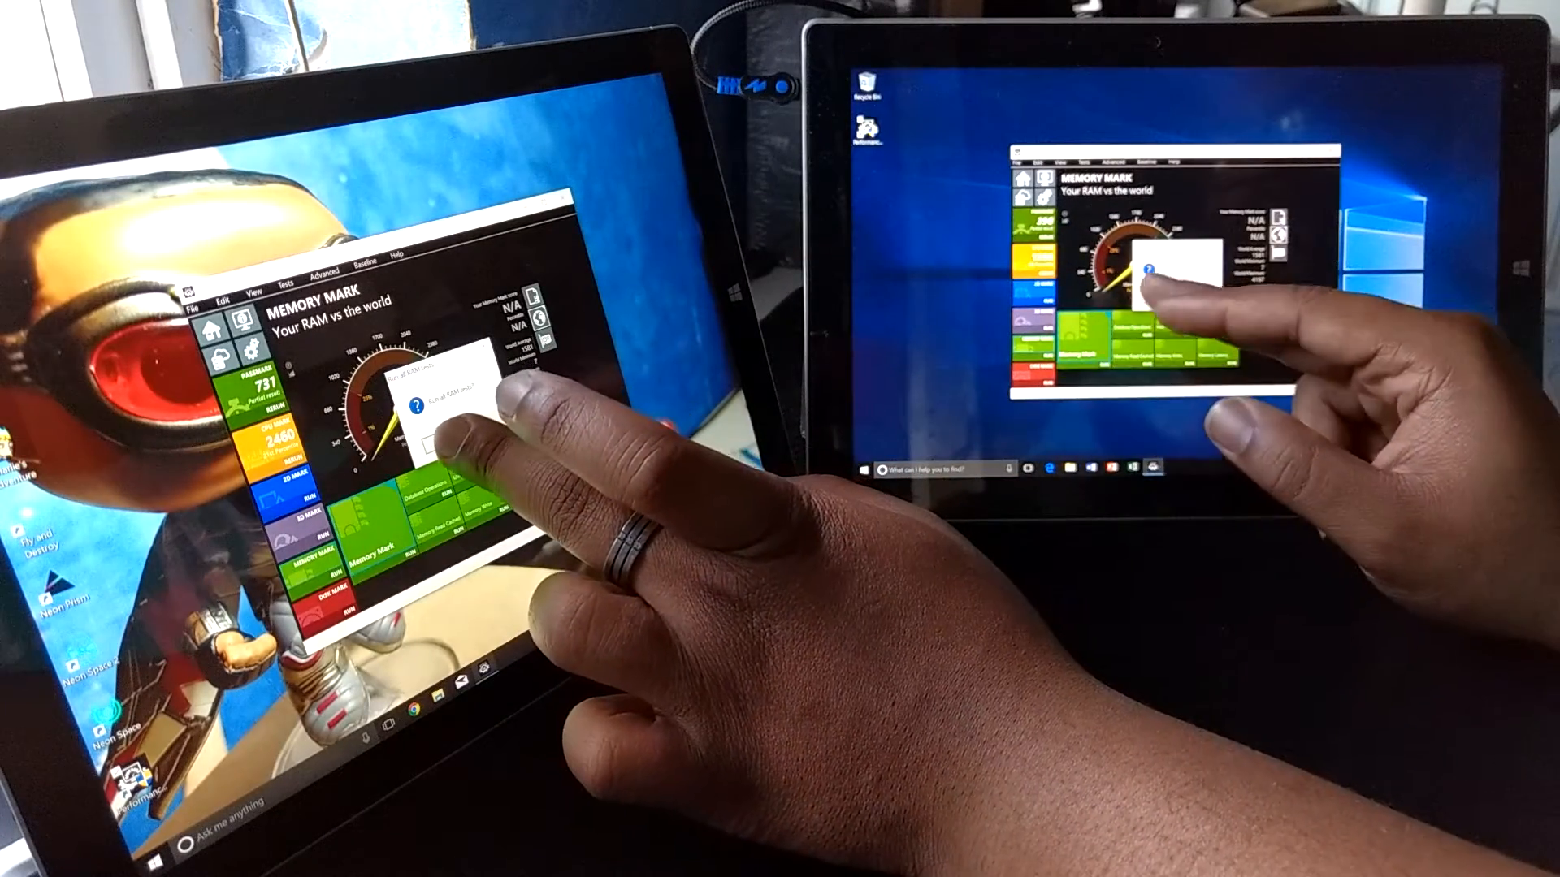
- Confirm Yes to run all RAM tests, starting the Memory Mark benchmark
click(1185, 268)
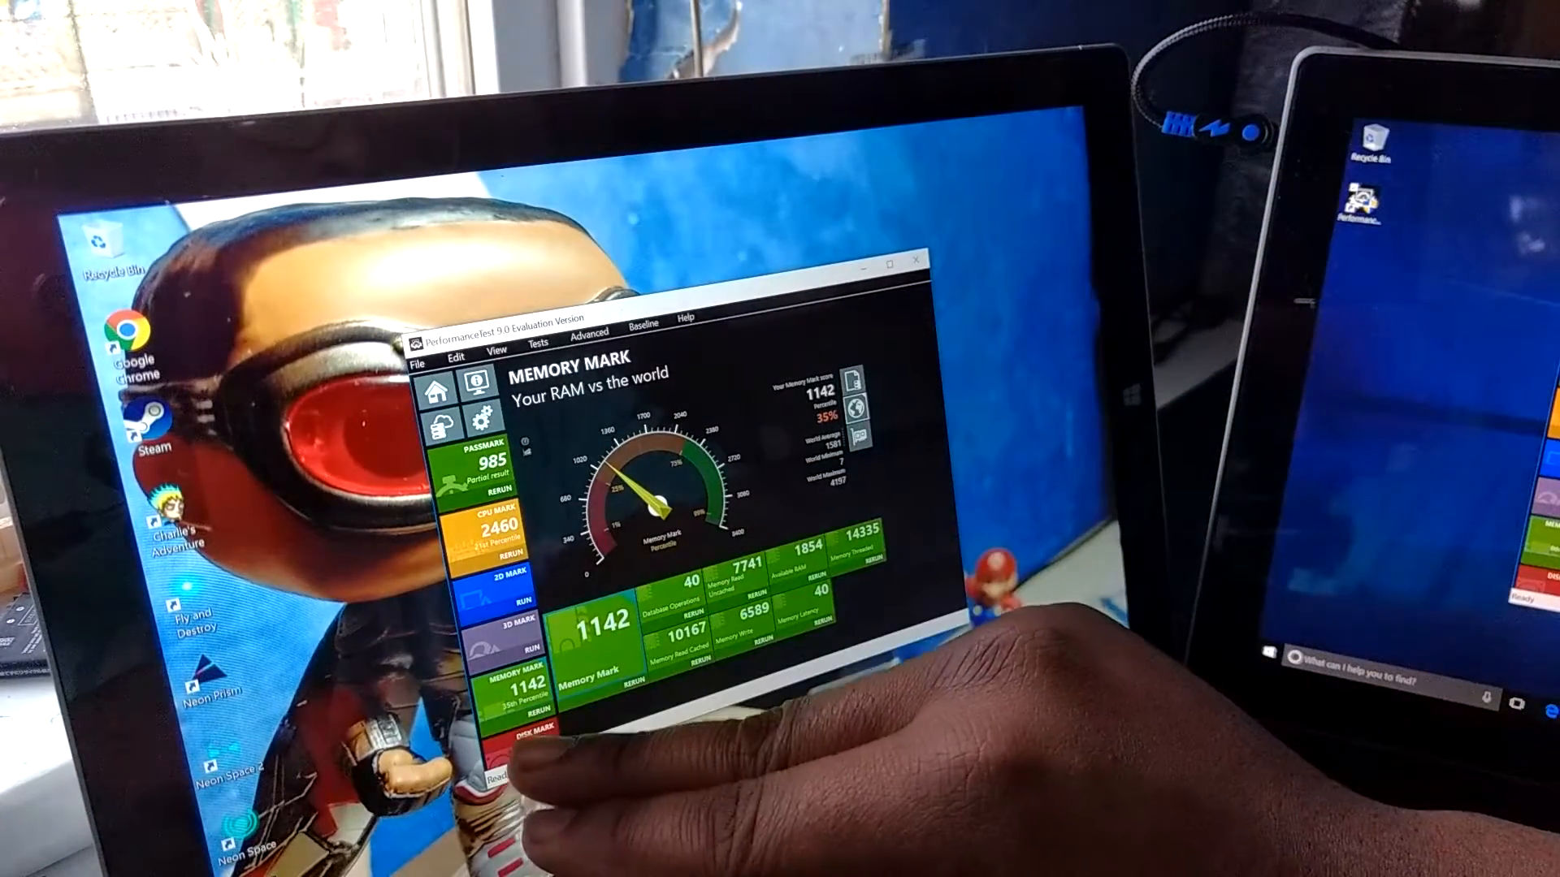
- Switch from the Memory Mark results to the Disk Mark page via the sidebar tile
click(510, 733)
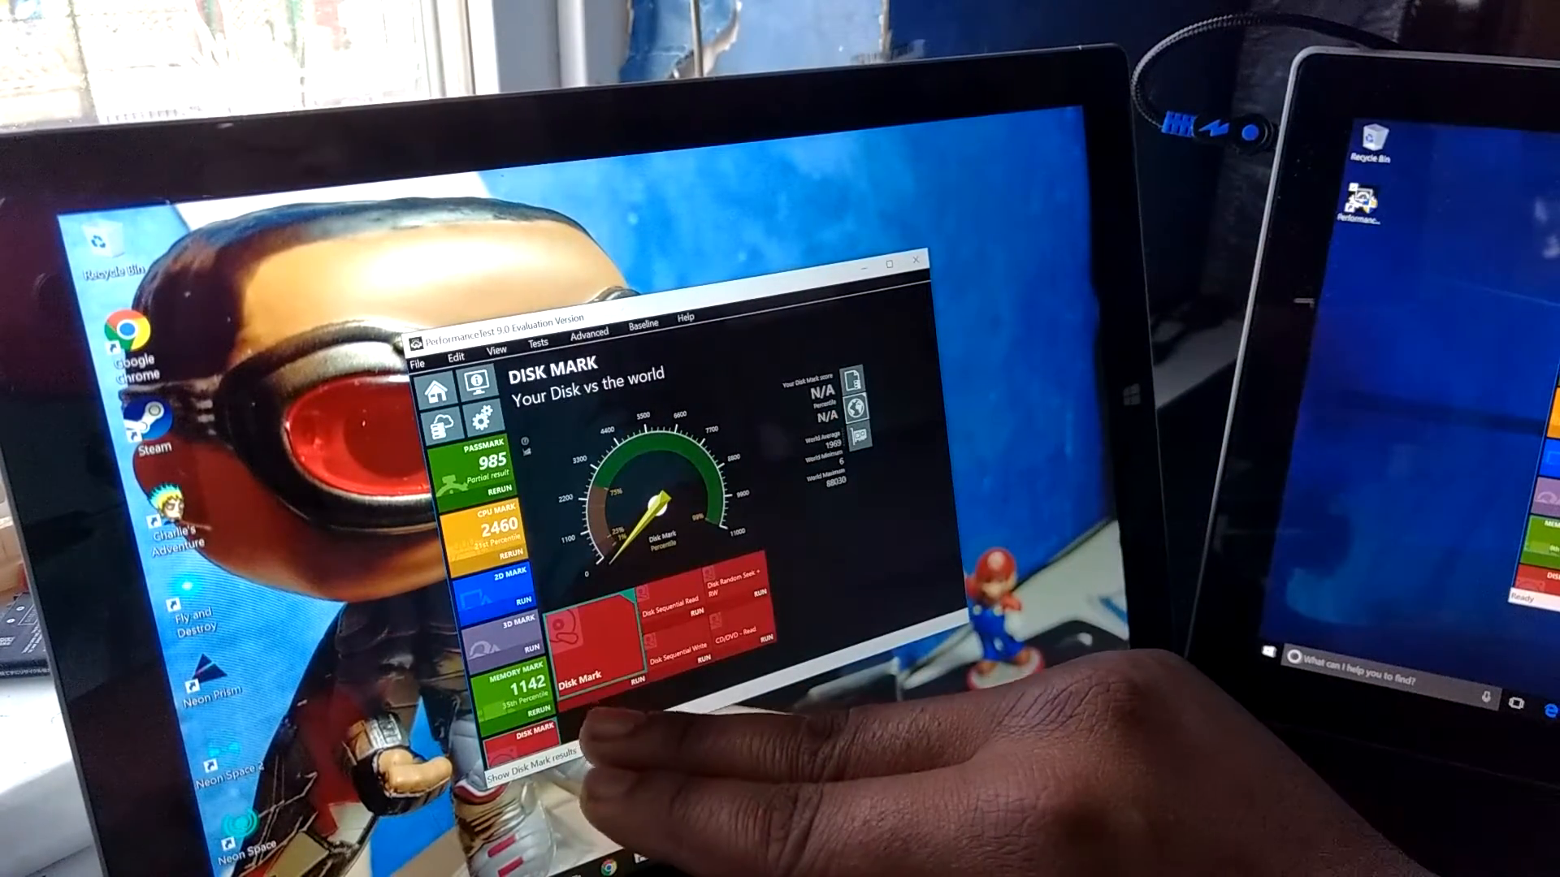